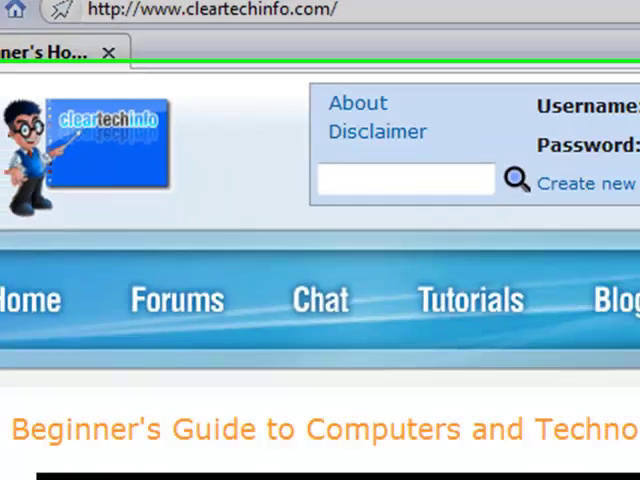
Visit the account registration page, then the forum index and its Operating Systems board
scroll(down, 3)
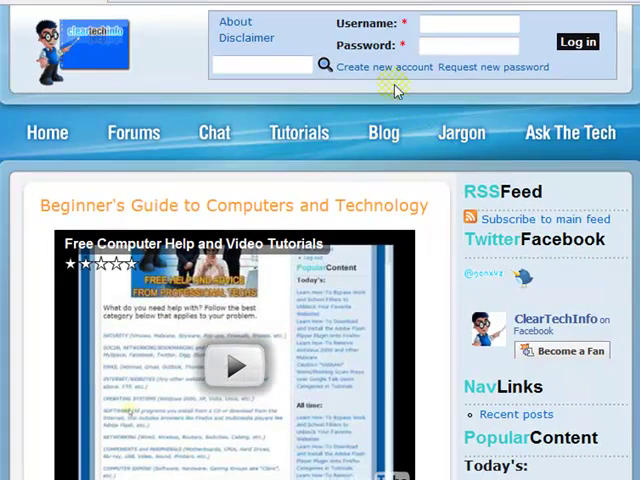
click(385, 67)
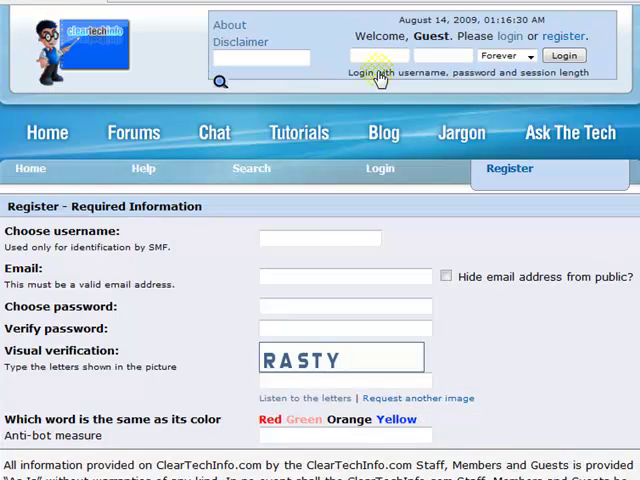
mouse_move(160, 175)
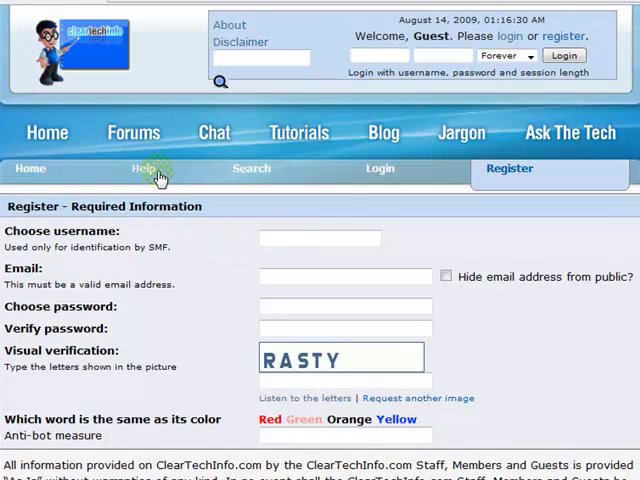
click(38, 168)
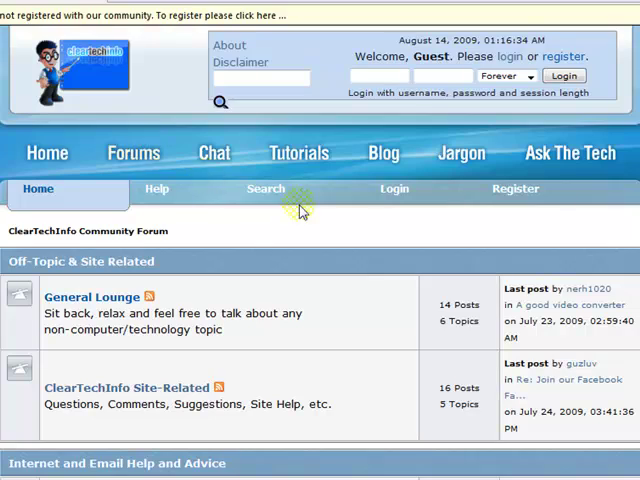
scroll(down, 3)
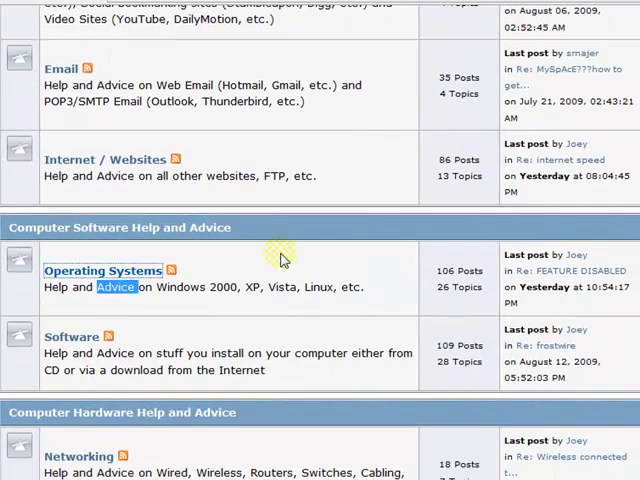
click(103, 271)
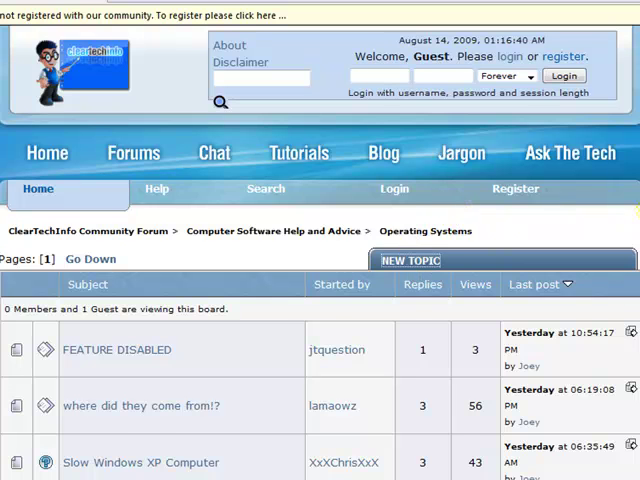
click(411, 260)
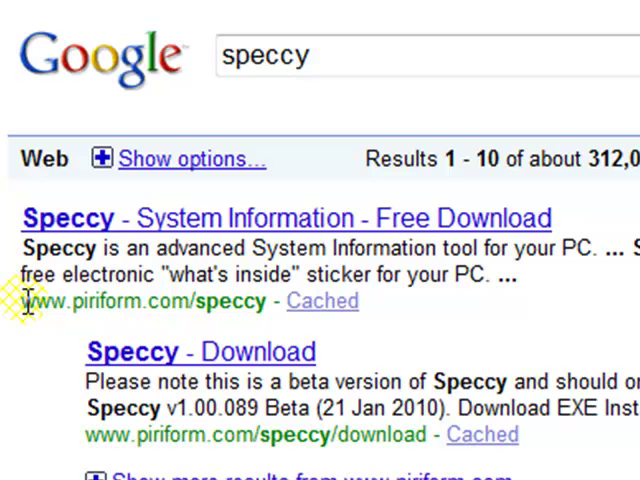
drag(20, 301, 270, 301)
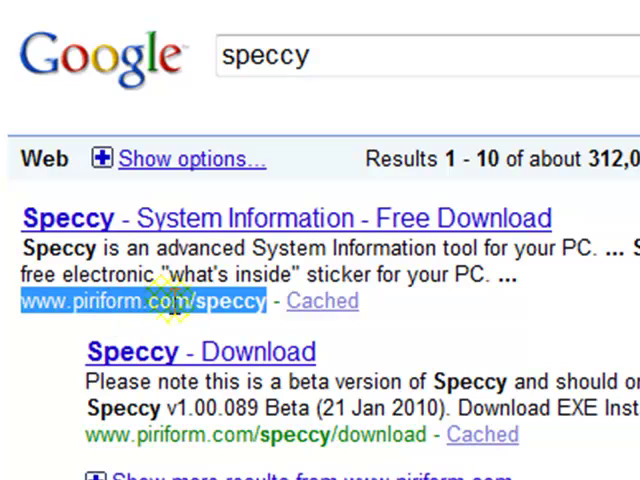
click(144, 301)
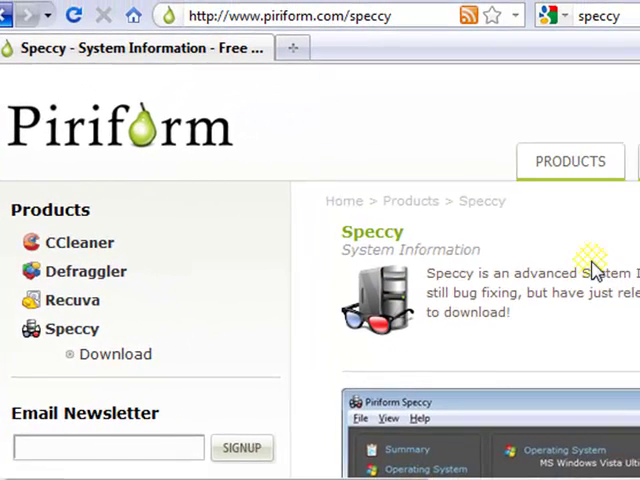
Scroll the Speccy page to the Download box with the EXE installer and ZIP portable
scroll(down, 3)
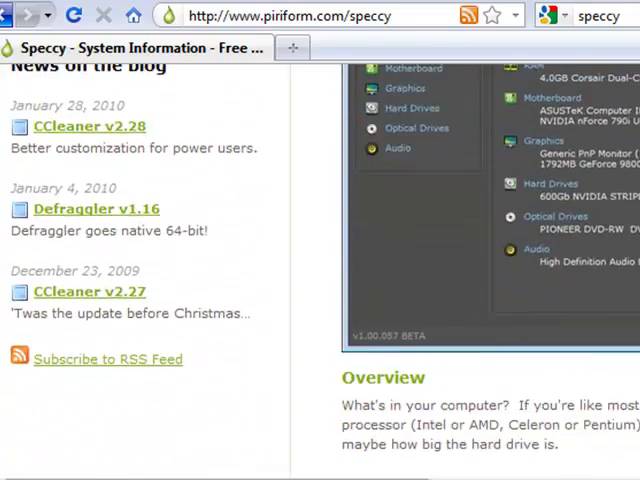
scroll(down, 3)
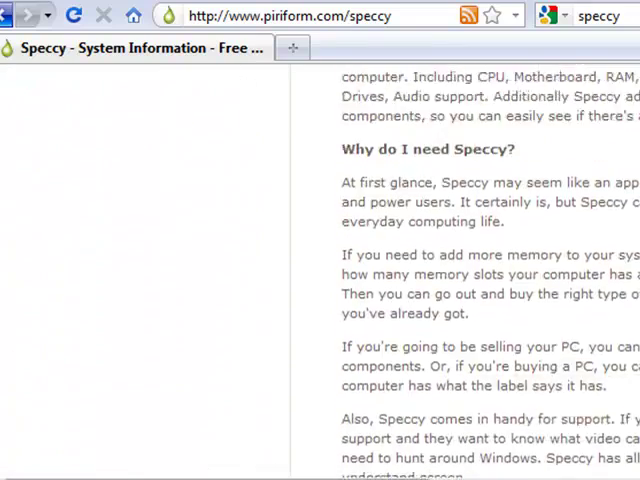
scroll(down, 3)
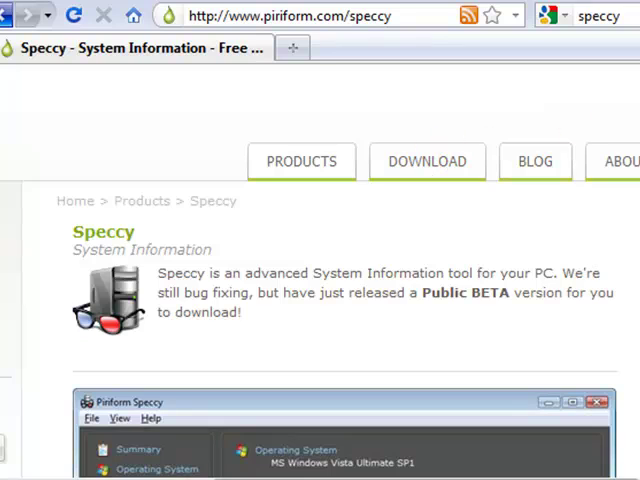
scroll(down, 3)
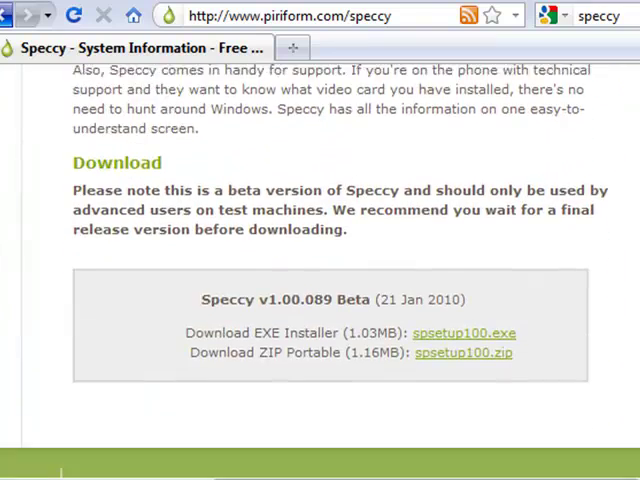
scroll(down, 3)
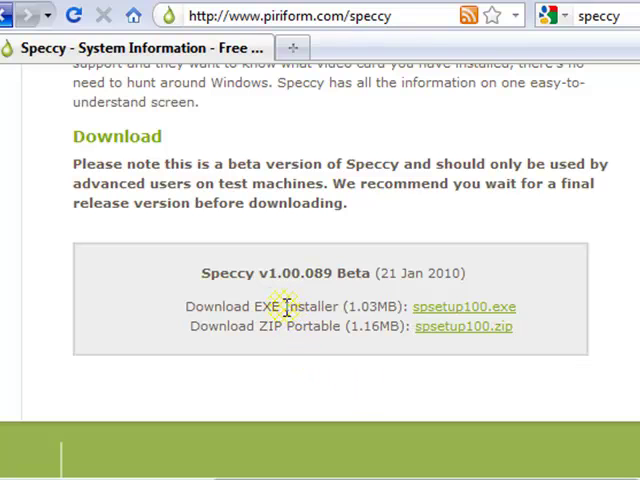
mouse_move(286, 326)
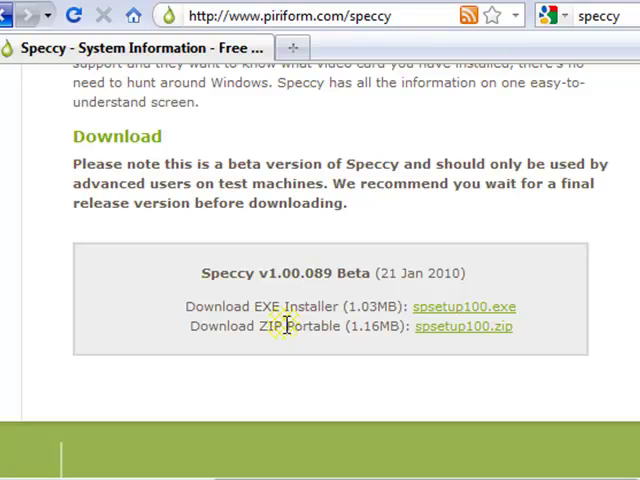
mouse_move(343, 325)
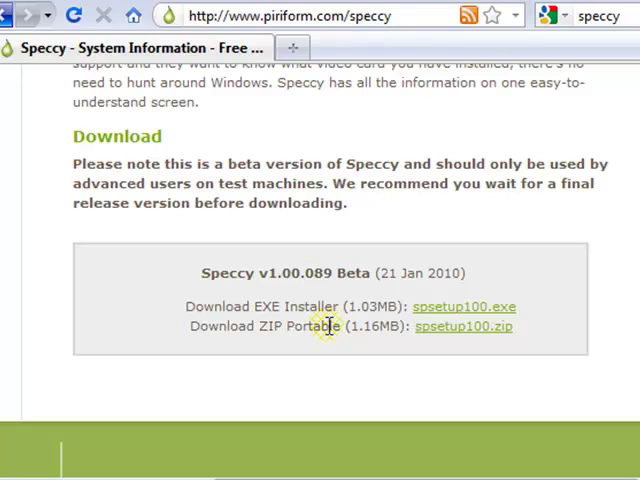
mouse_move(405, 326)
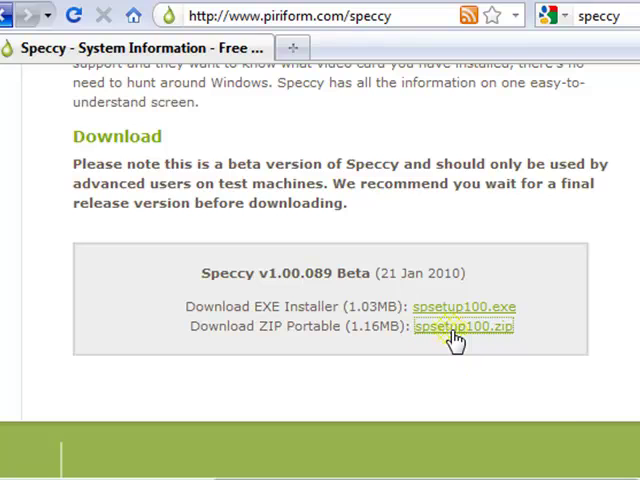
Save spsetup100.zip through Firefox and show it in its Downloads folder
click(462, 326)
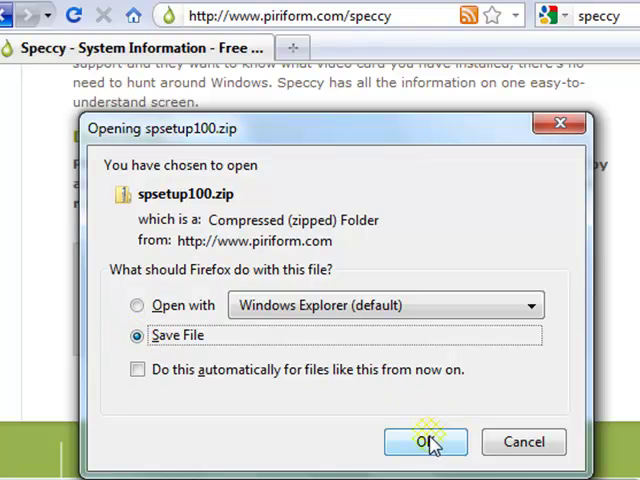
click(425, 441)
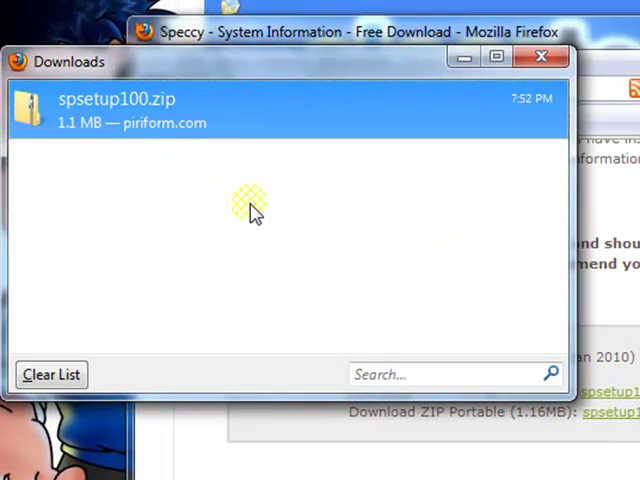
mouse_move(285, 105)
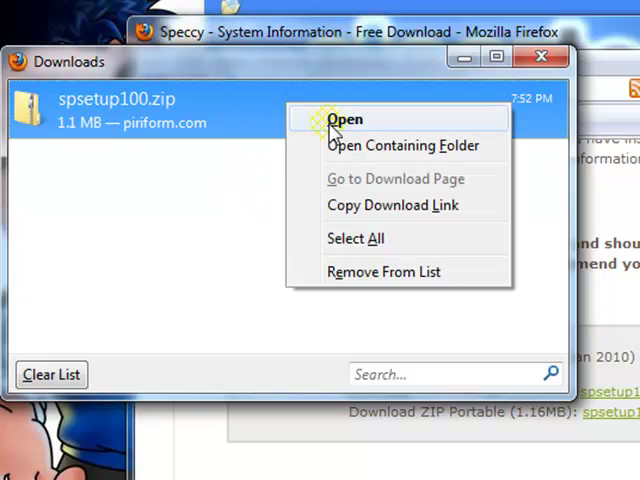
click(345, 119)
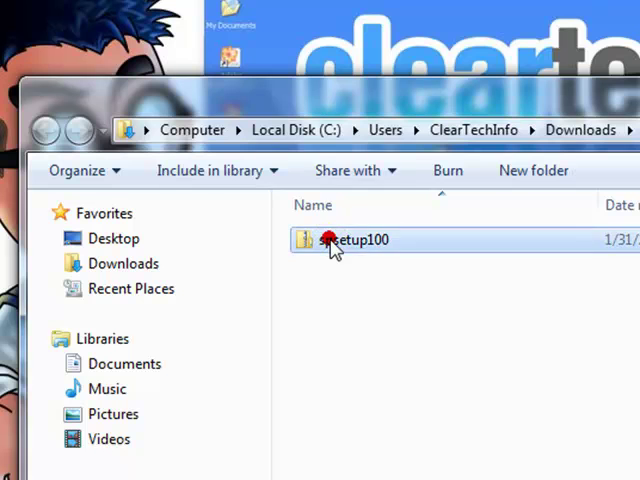
Extract All from spsetup100.zip into the suggested spsetup100 folder in Downloads
right_click(350, 240)
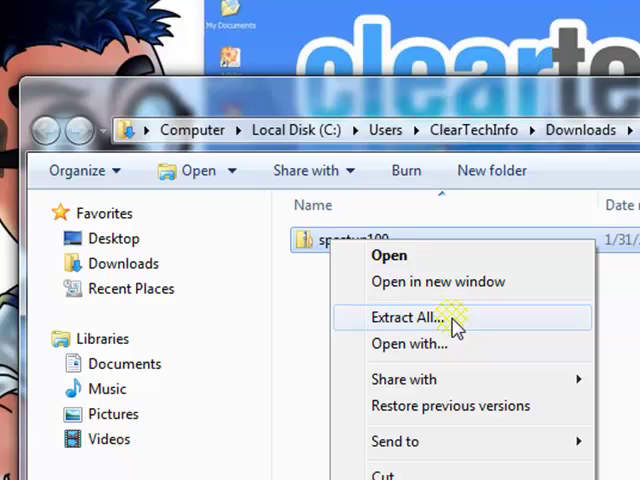
mouse_move(448, 323)
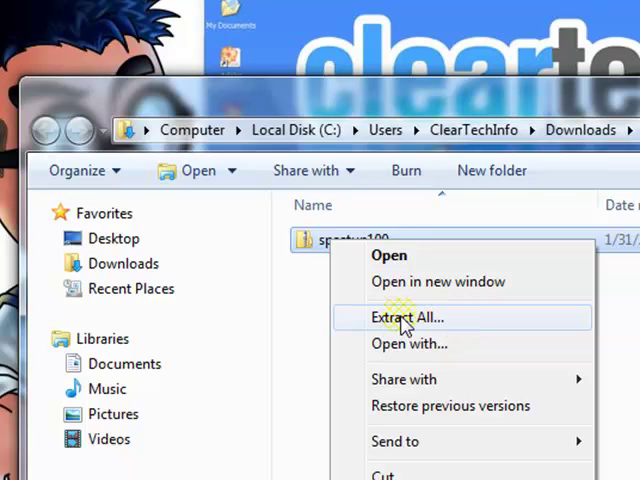
click(406, 317)
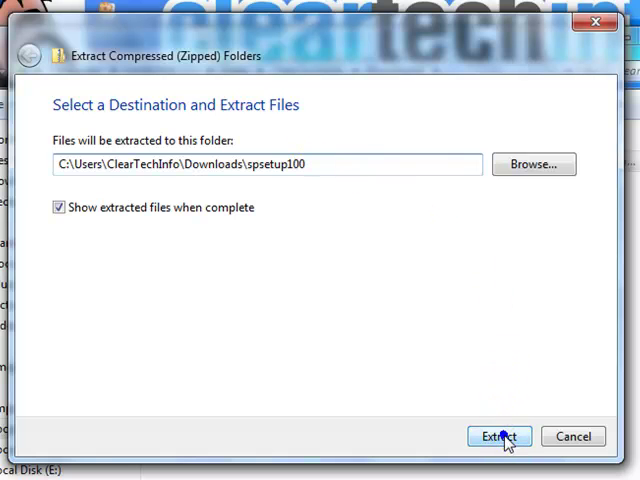
click(499, 436)
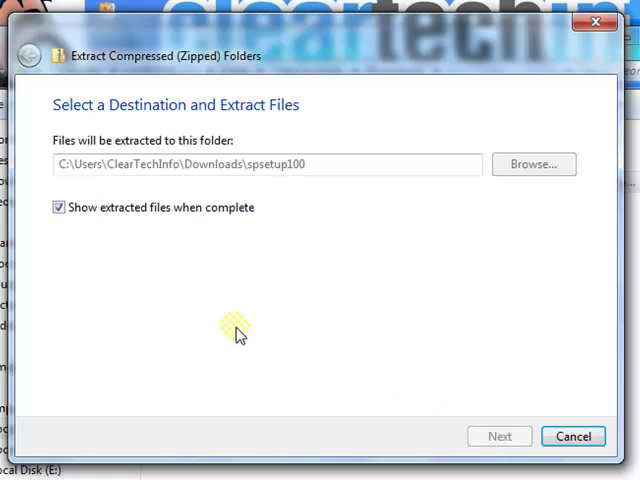
click(499, 436)
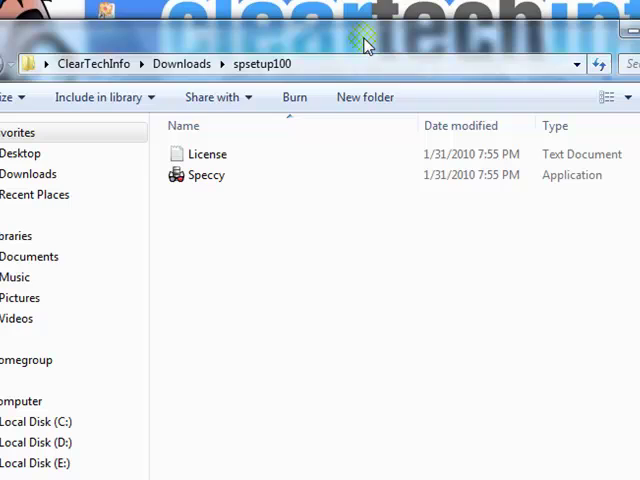
mouse_move(198, 163)
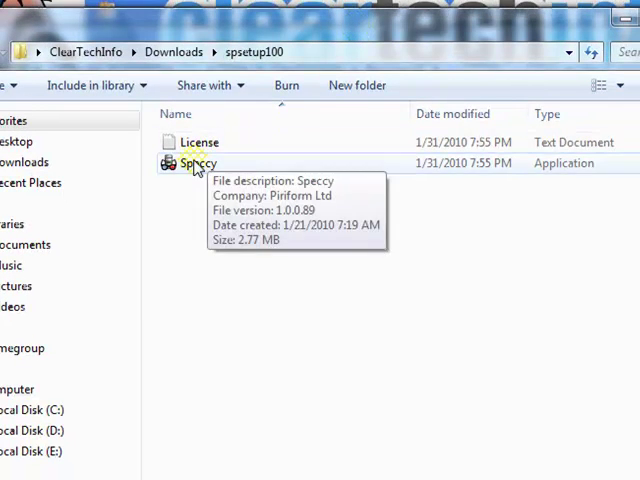
Run Speccy.exe from the extracted spsetup100 folder
click(197, 163)
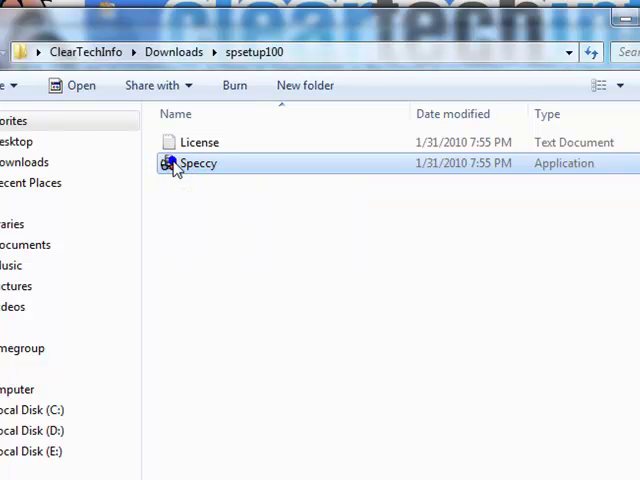
double_click(197, 163)
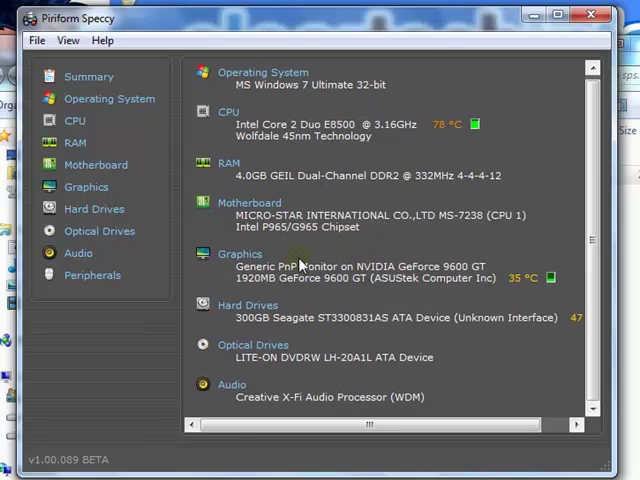
mouse_move(322, 342)
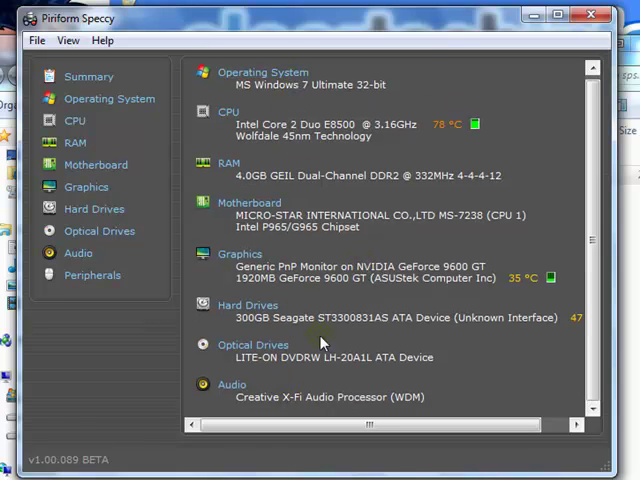
mouse_move(497, 182)
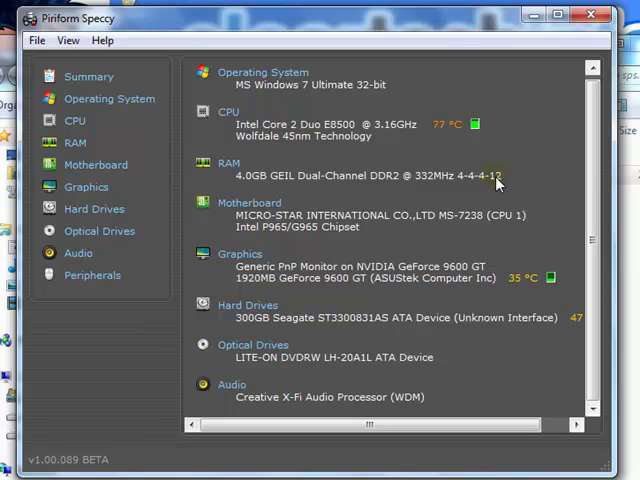
click(88, 76)
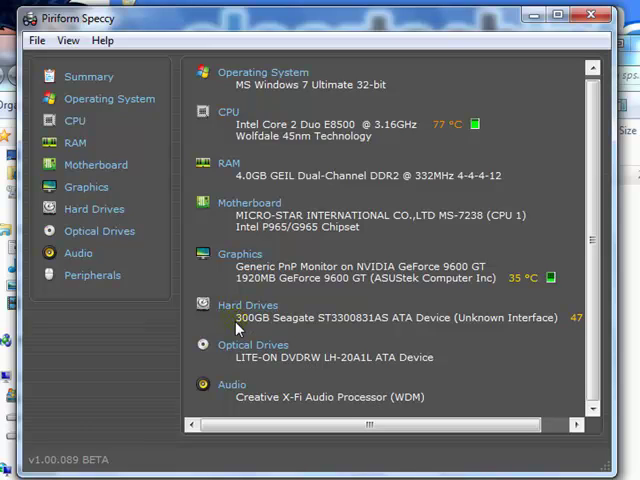
mouse_move(273, 349)
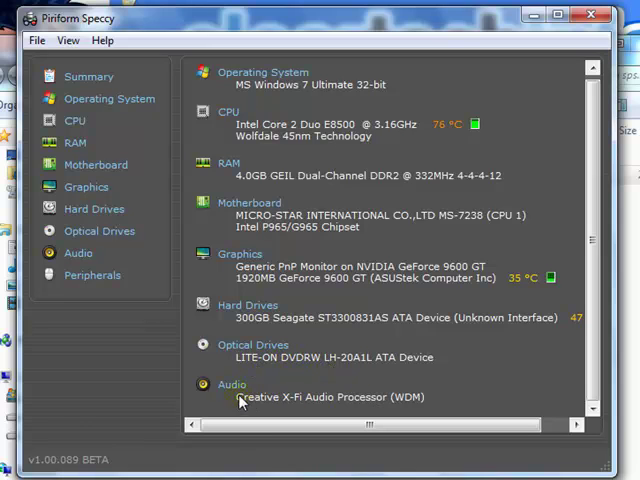
mouse_move(265, 408)
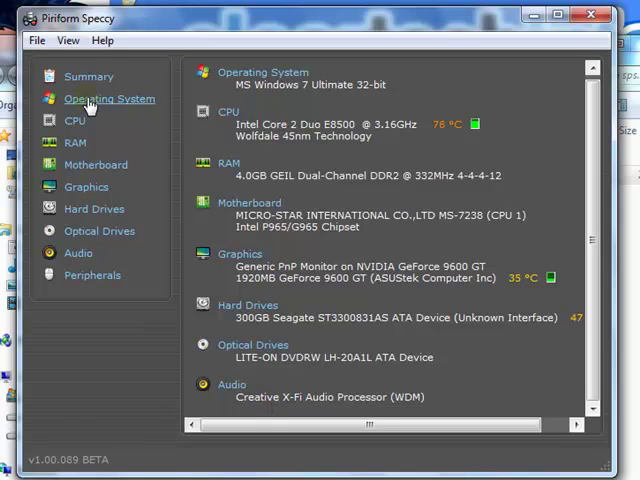
Review Operating System, CPU and RAM slot timings, ending on Motherboard BIOS details
click(110, 98)
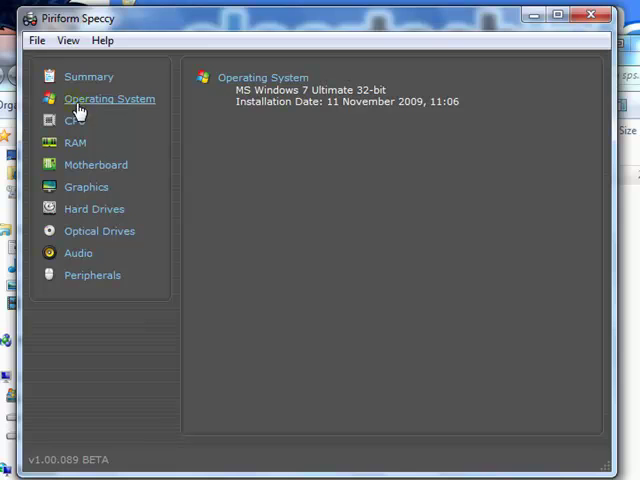
mouse_move(80, 280)
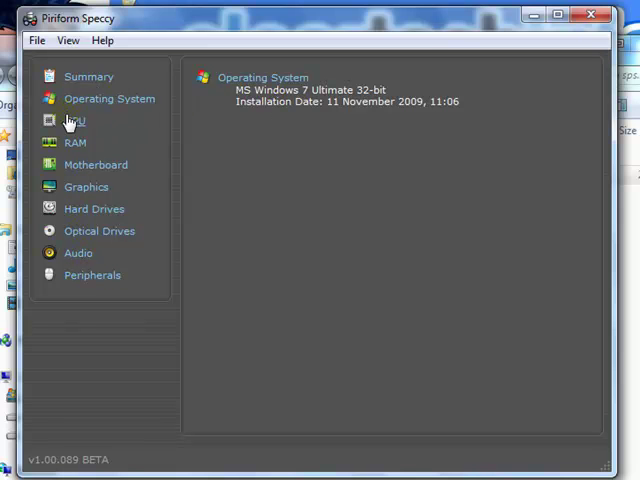
click(74, 120)
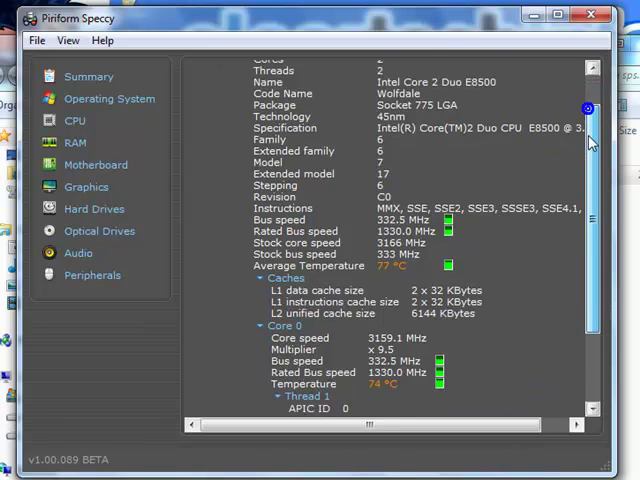
scroll(up, 3)
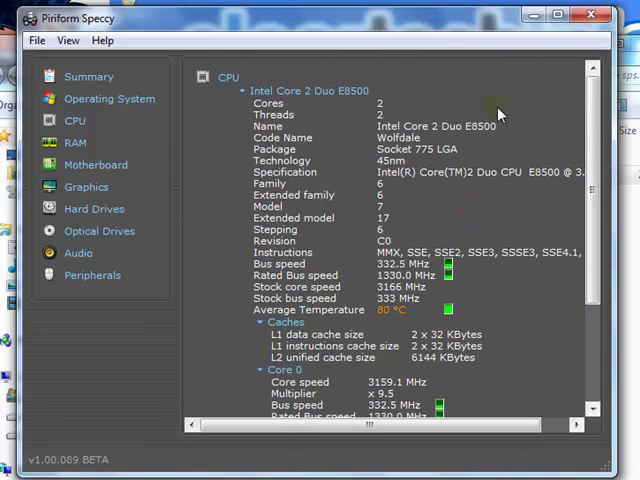
click(75, 142)
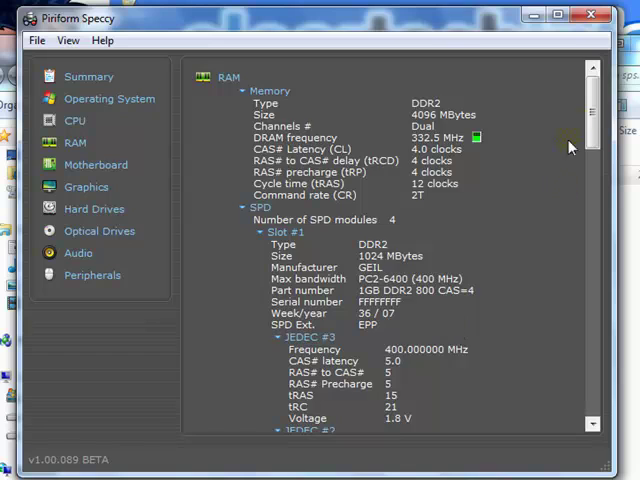
scroll(down, 3)
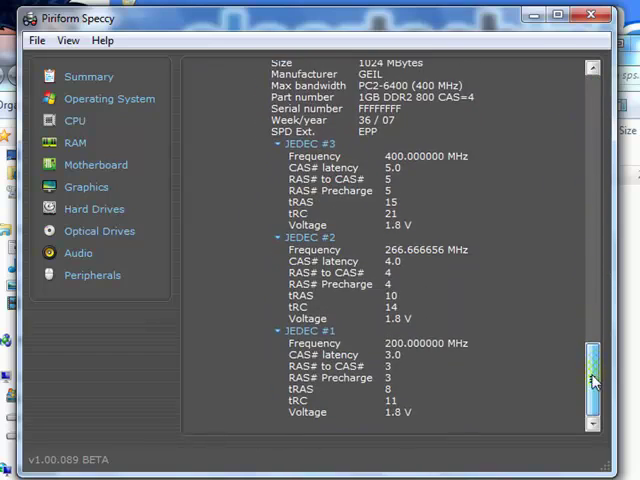
scroll(down, 3)
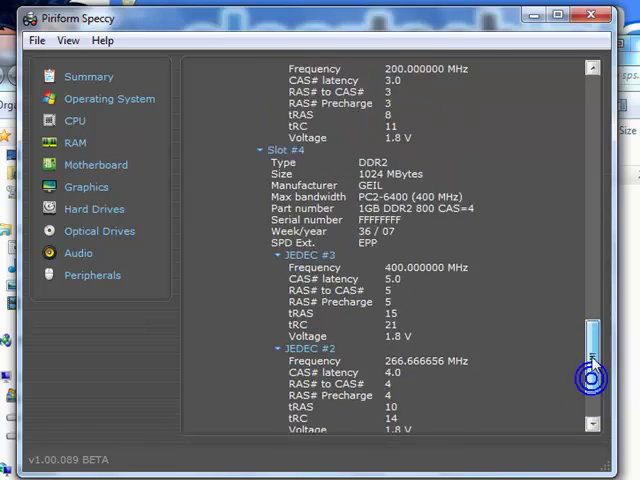
scroll(down, 3)
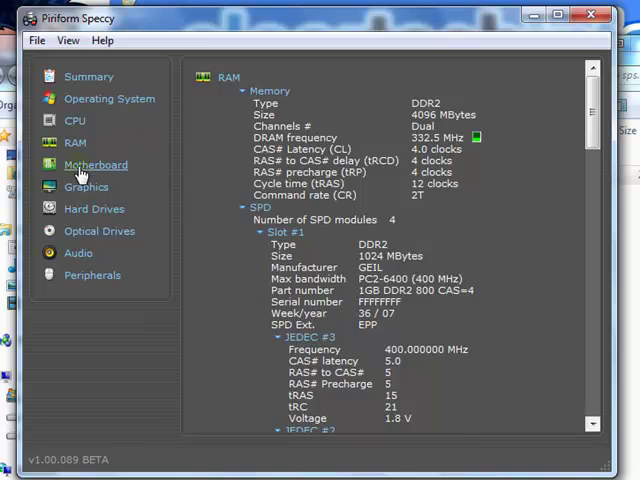
click(95, 164)
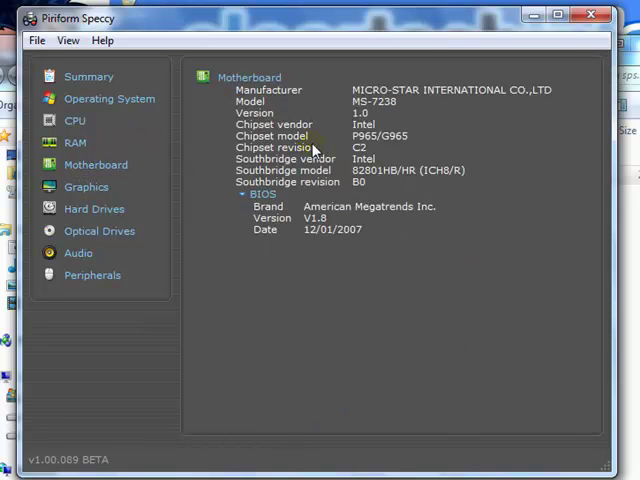
mouse_move(178, 155)
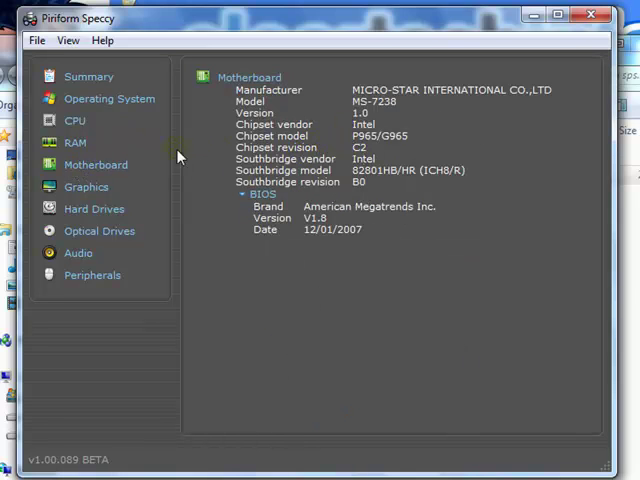
Show the GeForce 9600 GT graphics details down to its 512 MB physical memory
click(86, 186)
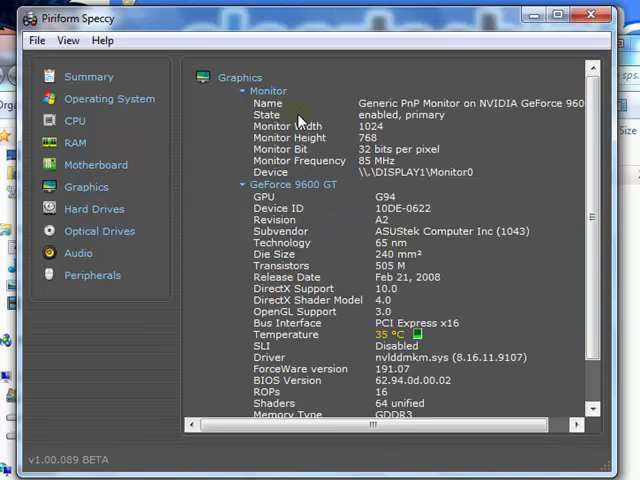
scroll(down, 3)
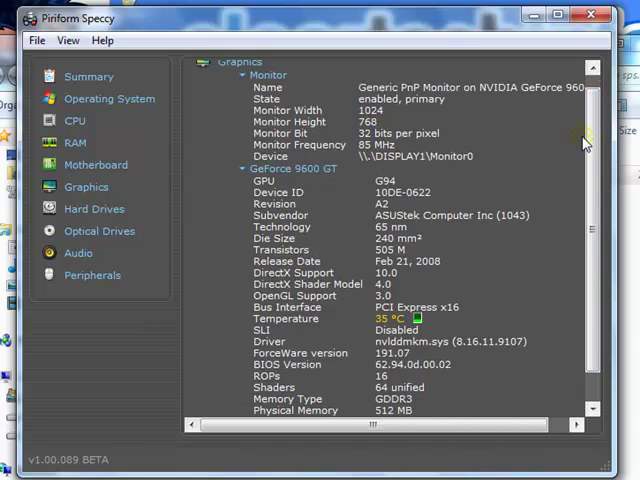
scroll(down, 3)
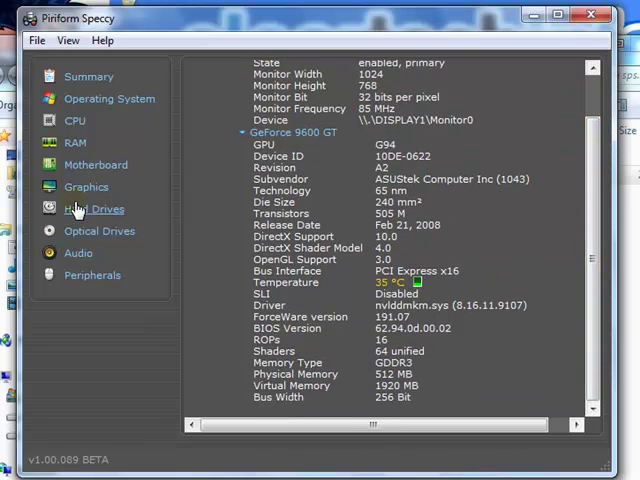
click(93, 208)
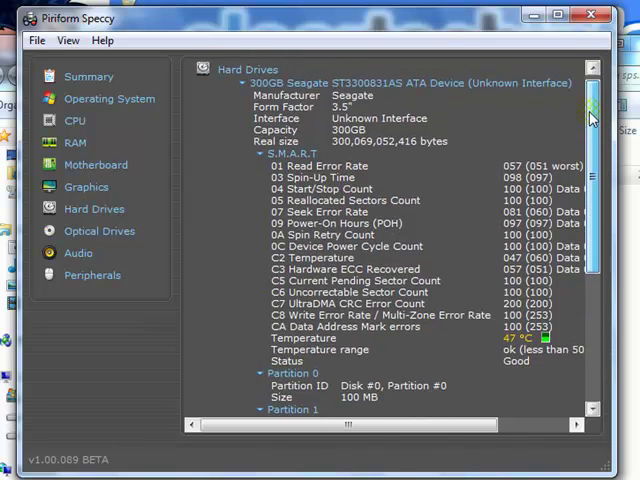
View the LITE-ON DVD writer under Optical Drives and the Creative X-Fi card under Audio
scroll(down, 3)
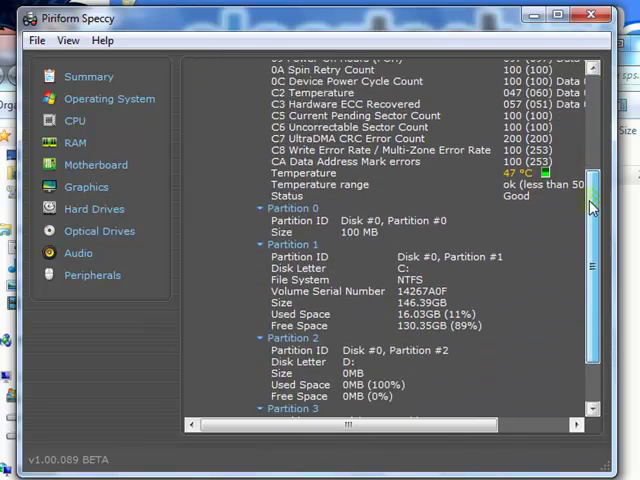
scroll(down, 3)
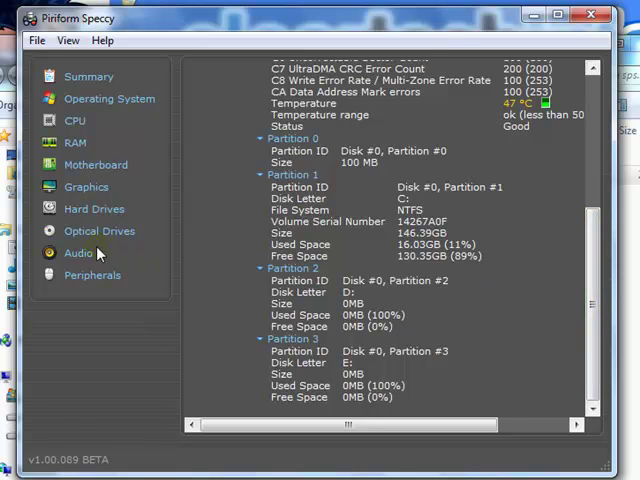
click(99, 230)
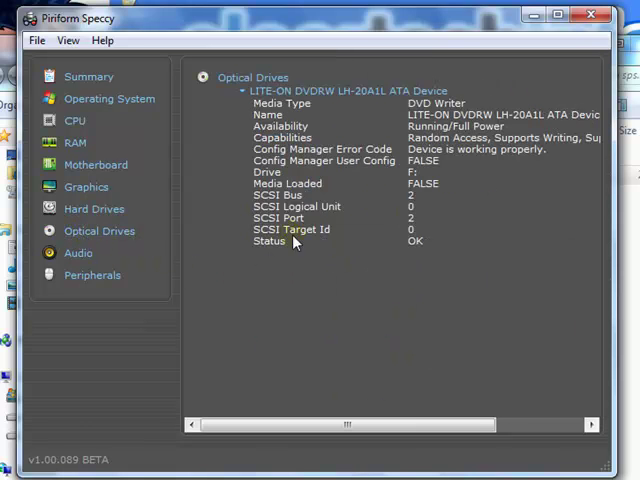
mouse_move(400, 170)
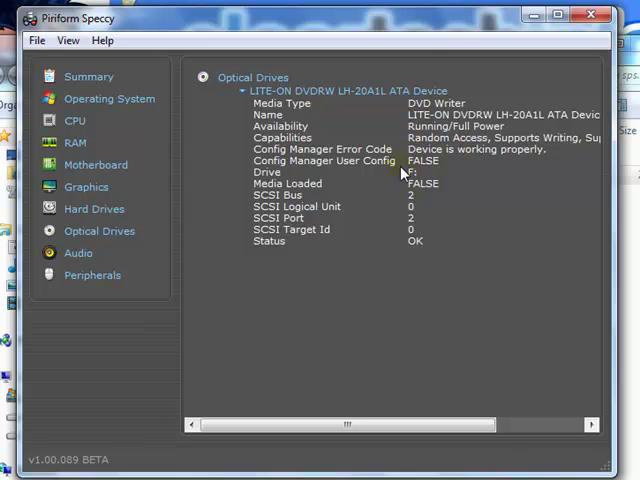
click(77, 252)
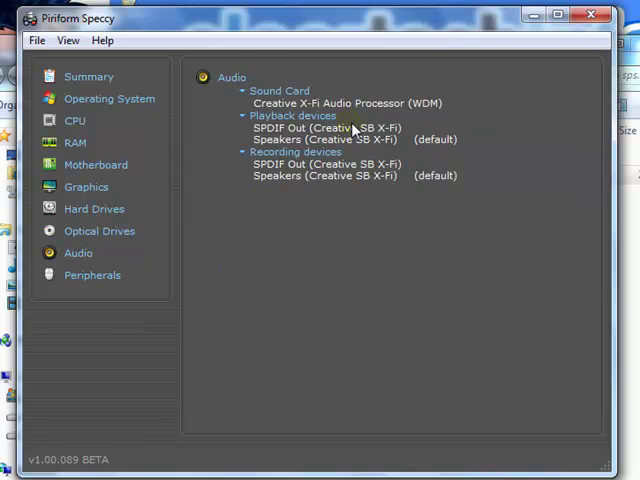
click(91, 275)
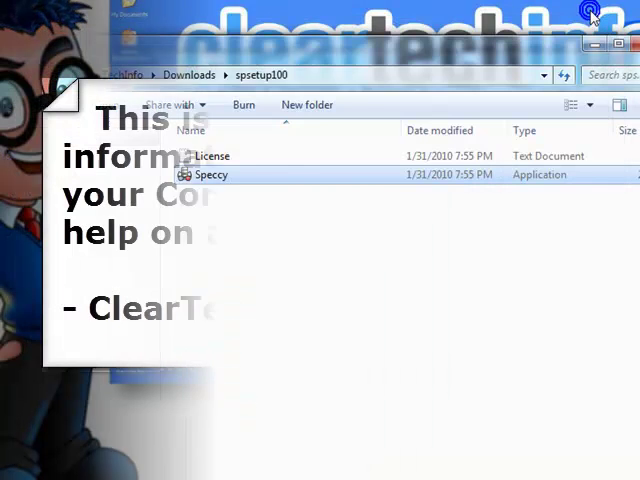
Relaunch Speccy from the spsetup100 folder to show the Windows 7, E8500 and GeForce summary
double_click(210, 174)
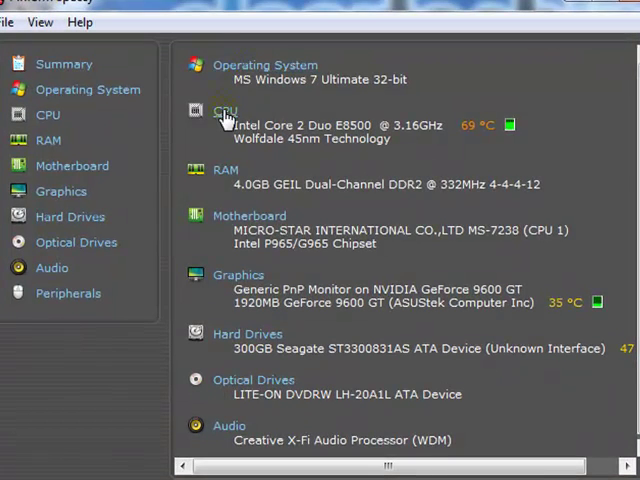
mouse_move(222, 175)
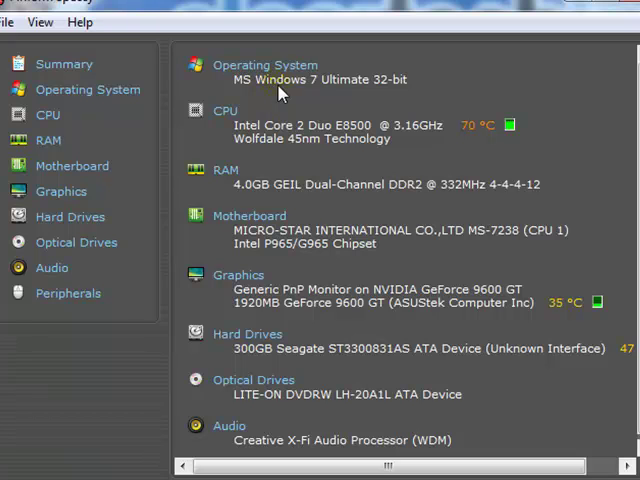
mouse_move(332, 90)
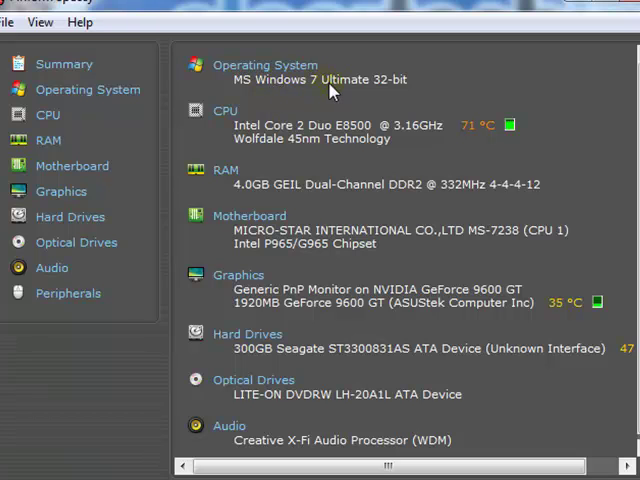
mouse_move(338, 90)
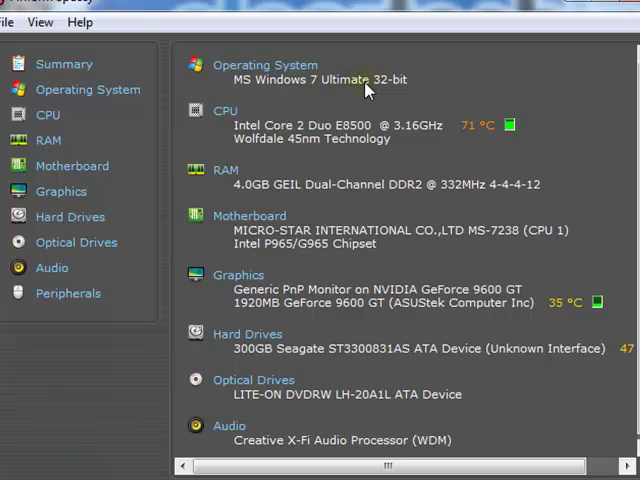
mouse_move(385, 88)
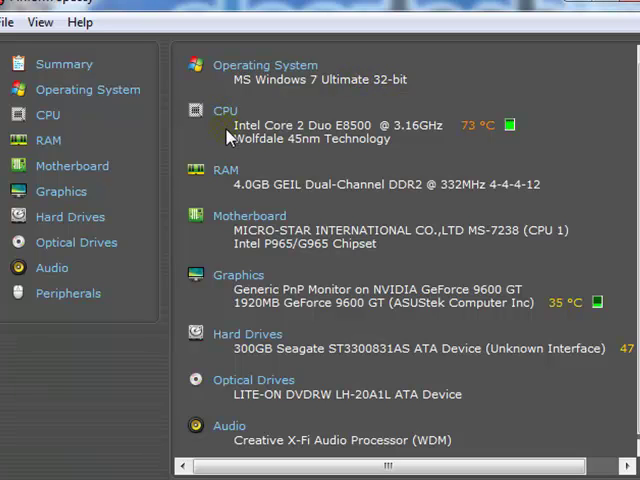
mouse_move(275, 135)
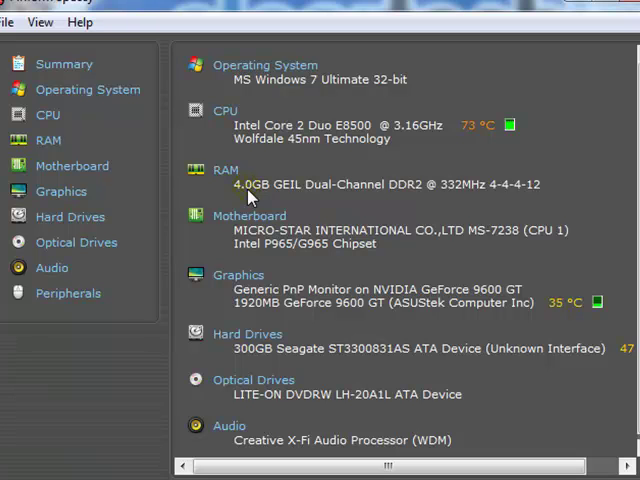
mouse_move(248, 110)
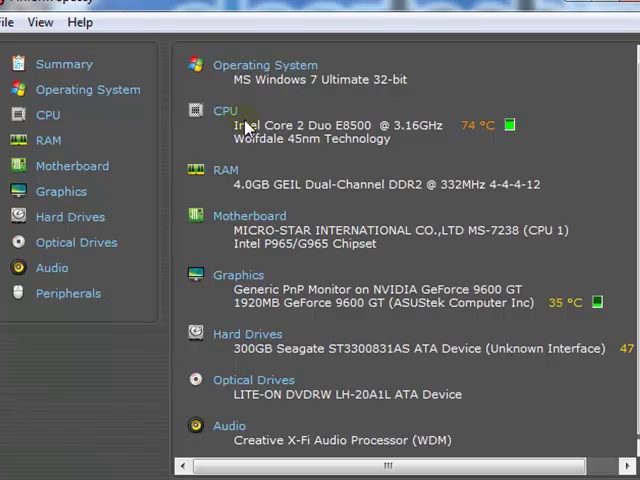
mouse_move(245, 288)
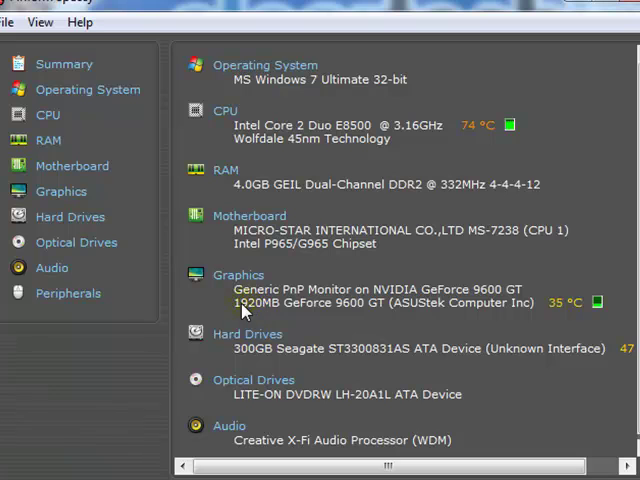
mouse_move(250, 305)
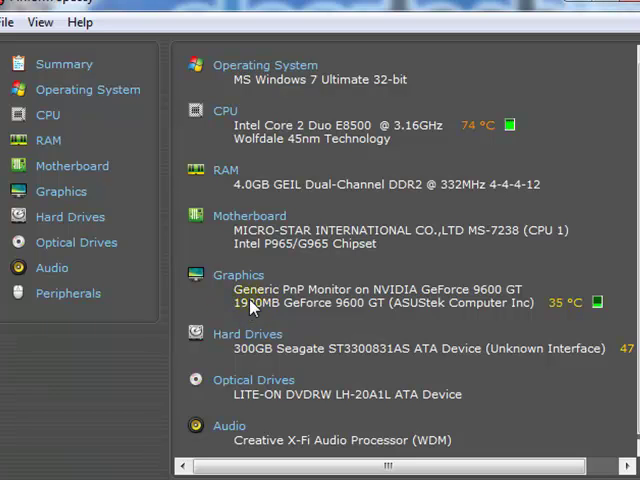
mouse_move(262, 310)
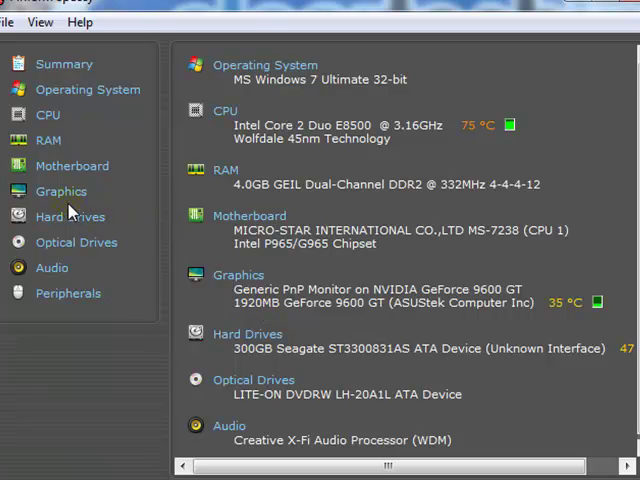
Review the GeForce 9600 GT details down to 512 MB GDDR3 memory, then close Speccy
click(61, 191)
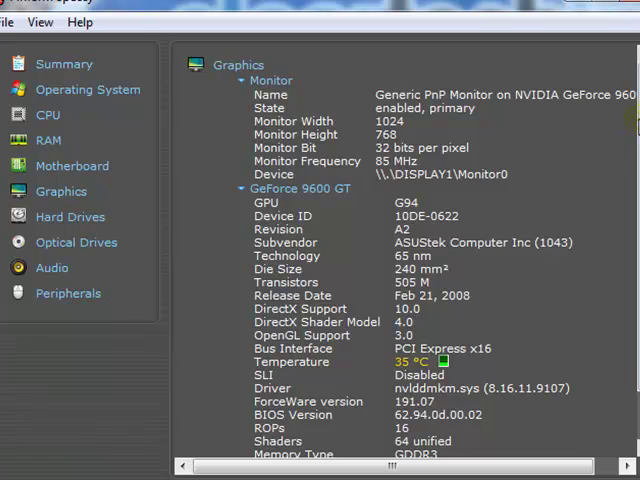
scroll(down, 3)
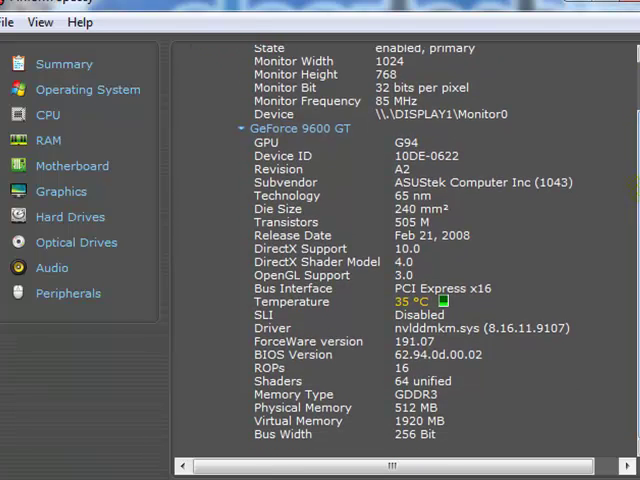
mouse_move(273, 415)
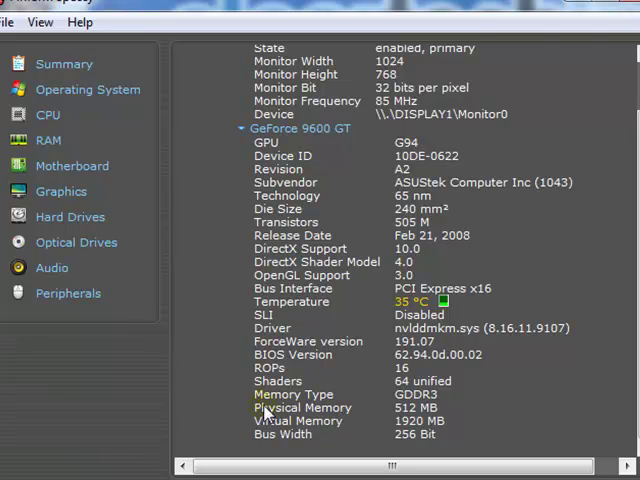
mouse_move(349, 413)
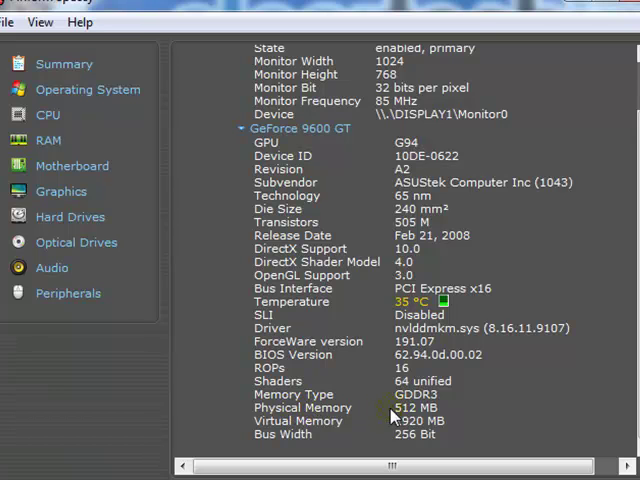
mouse_move(420, 415)
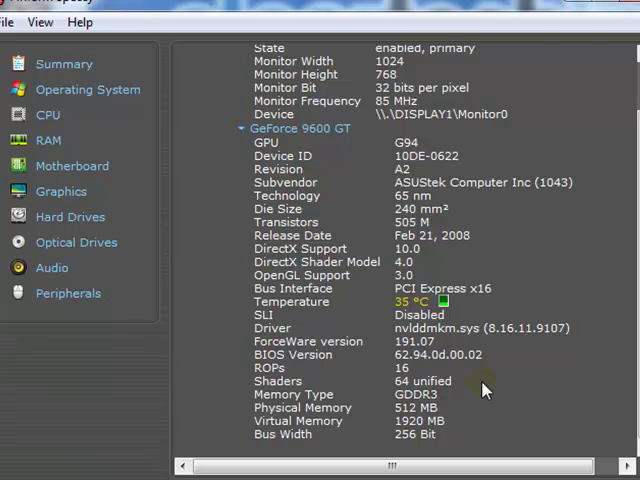
mouse_move(314, 133)
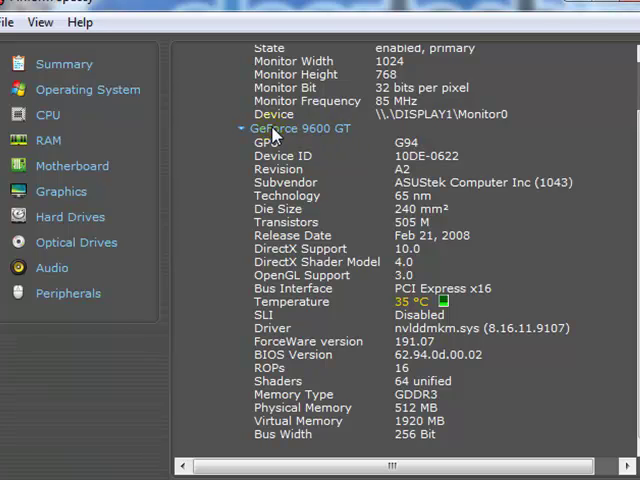
scroll(up, 3)
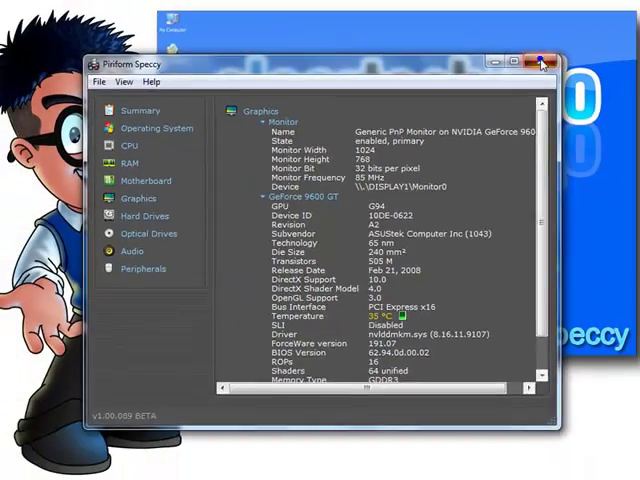
click(543, 64)
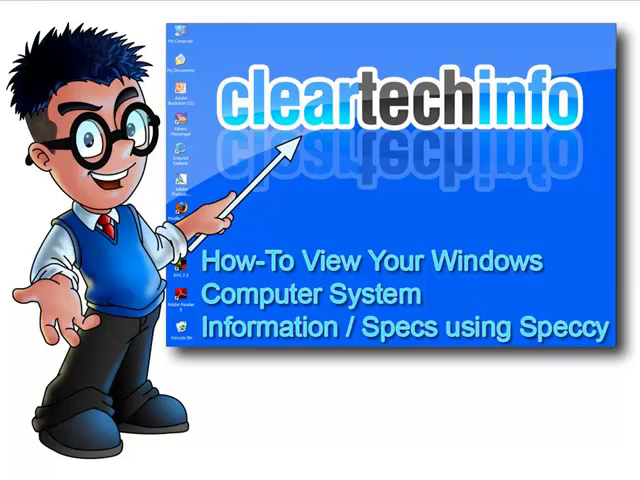